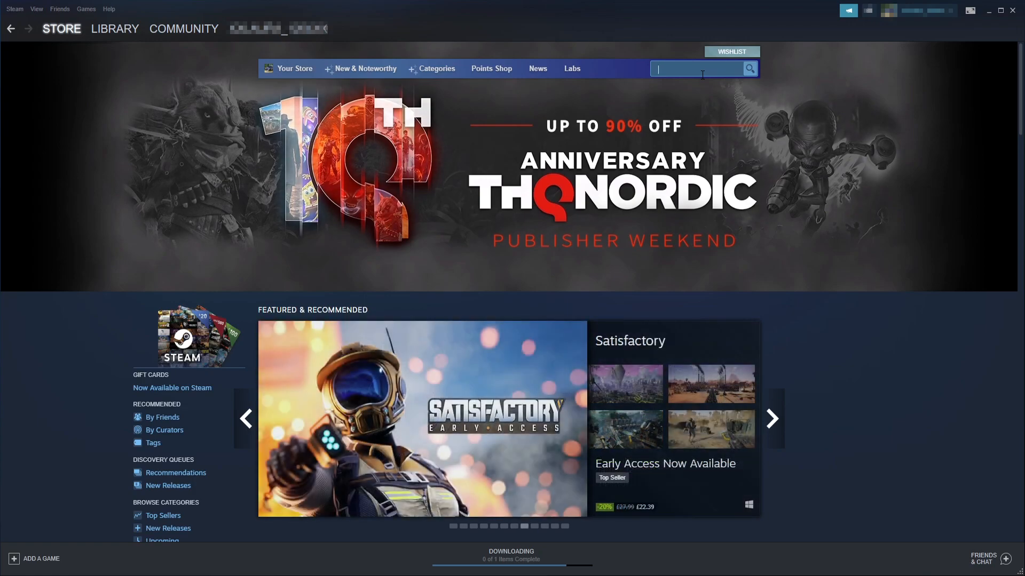
Search the store for 'age of empire' and bring up Age of Empires IV's Technical Stress Test section.
{"action": "type", "text": "age of empires 4"}
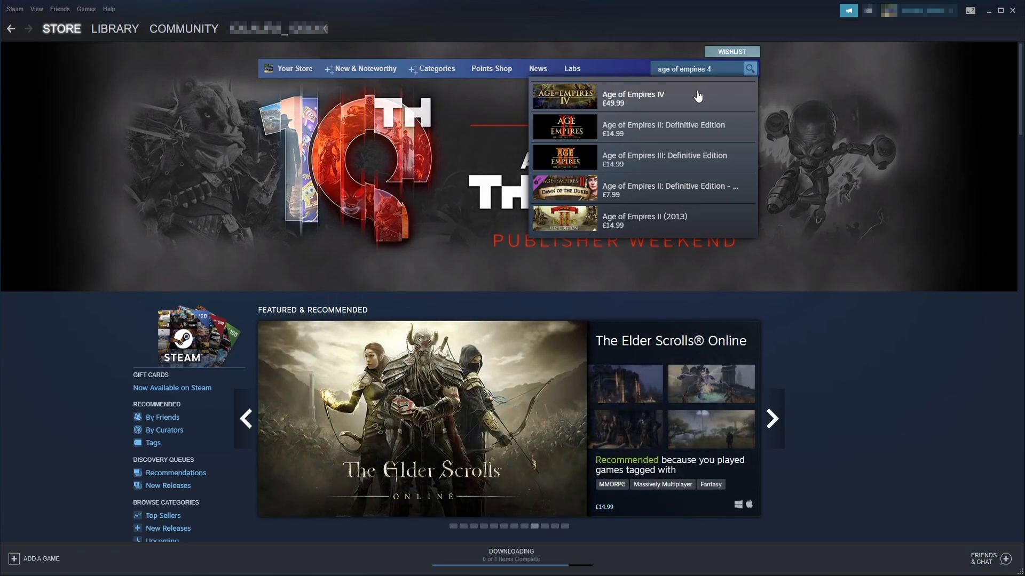
{"action": "left_click", "coordinate": [630, 94]}
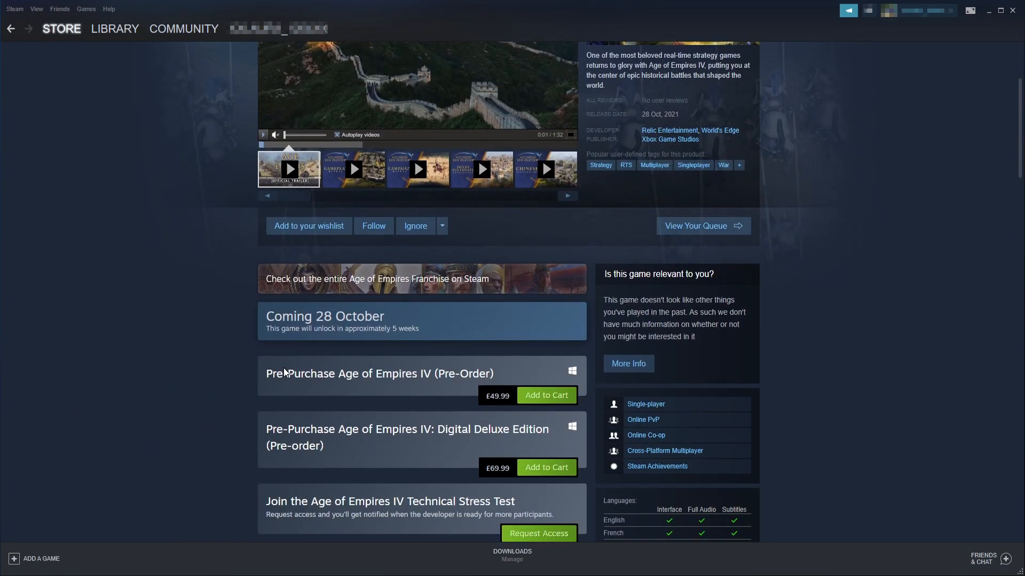
{"action": "scroll", "scroll_direction": "down", "scroll_amount": 3}
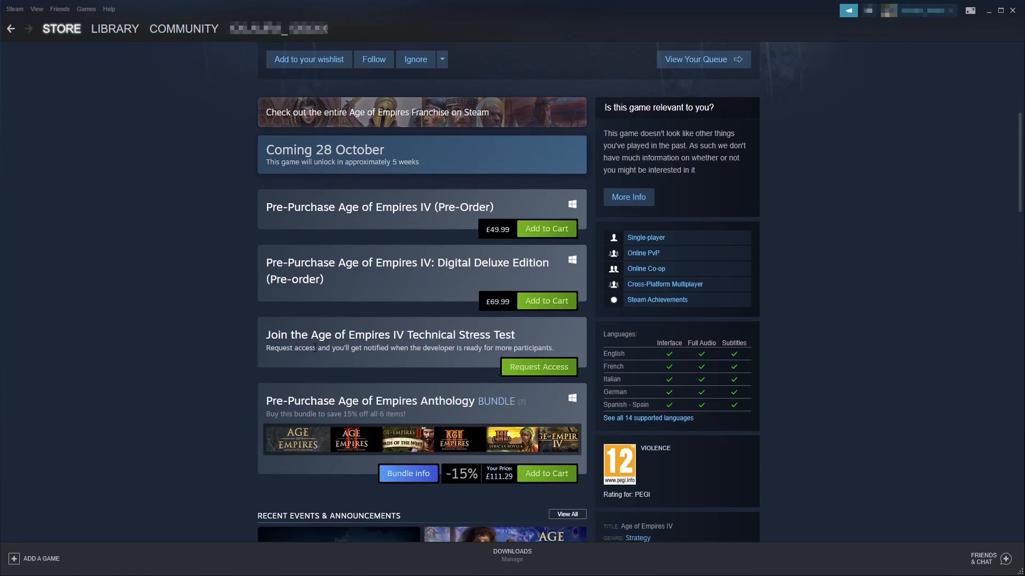
{"action": "scroll", "scroll_direction": "down", "scroll_amount": 3}
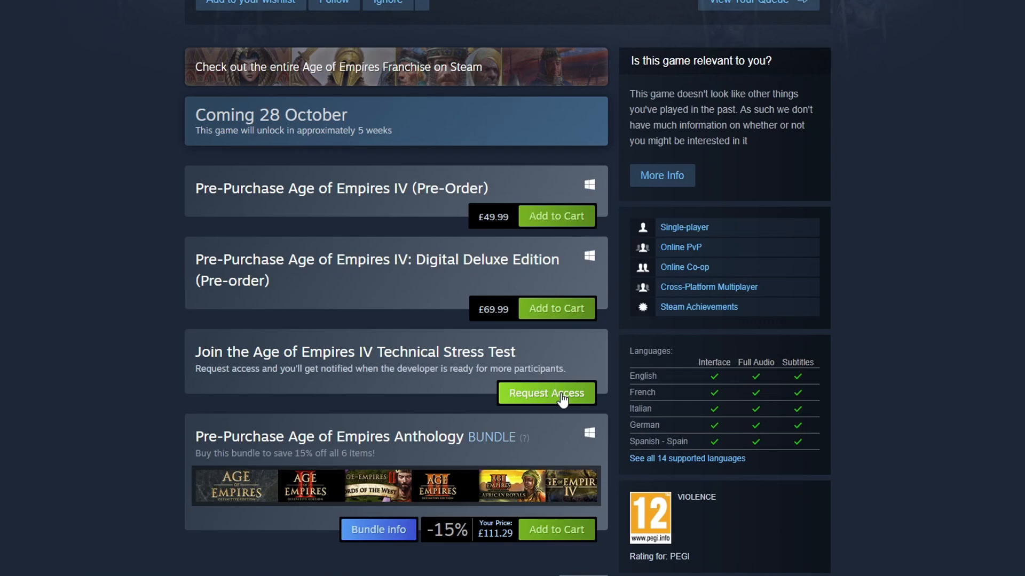
Request and confirm access to the Technical Stress Test, then acknowledge the Access Granted message.
{"action": "left_click", "coordinate": [545, 393]}
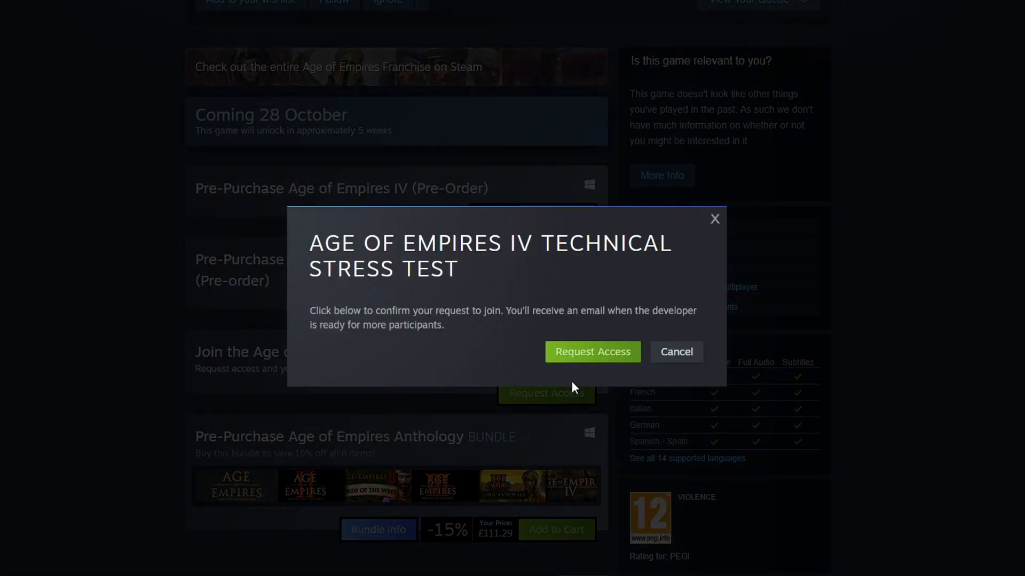
{"action": "left_click", "coordinate": [676, 352]}
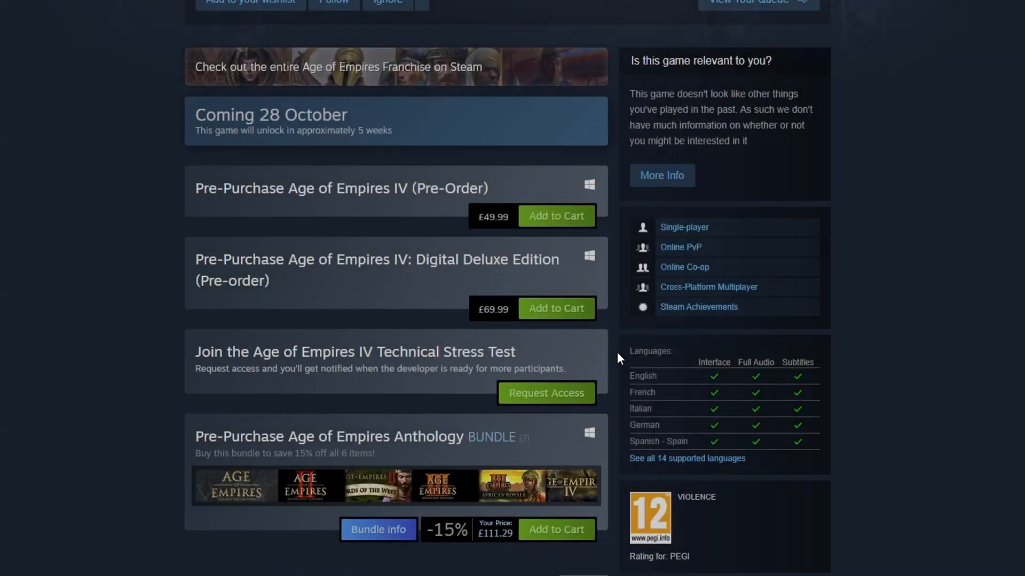
{"action": "left_click", "coordinate": [546, 393]}
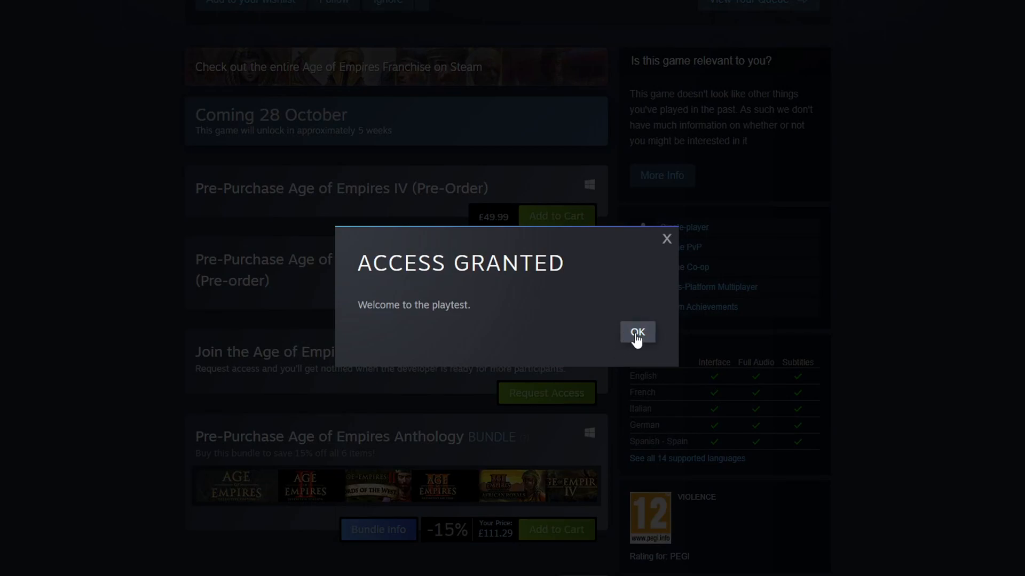
{"action": "mouse_move", "coordinate": [633, 341]}
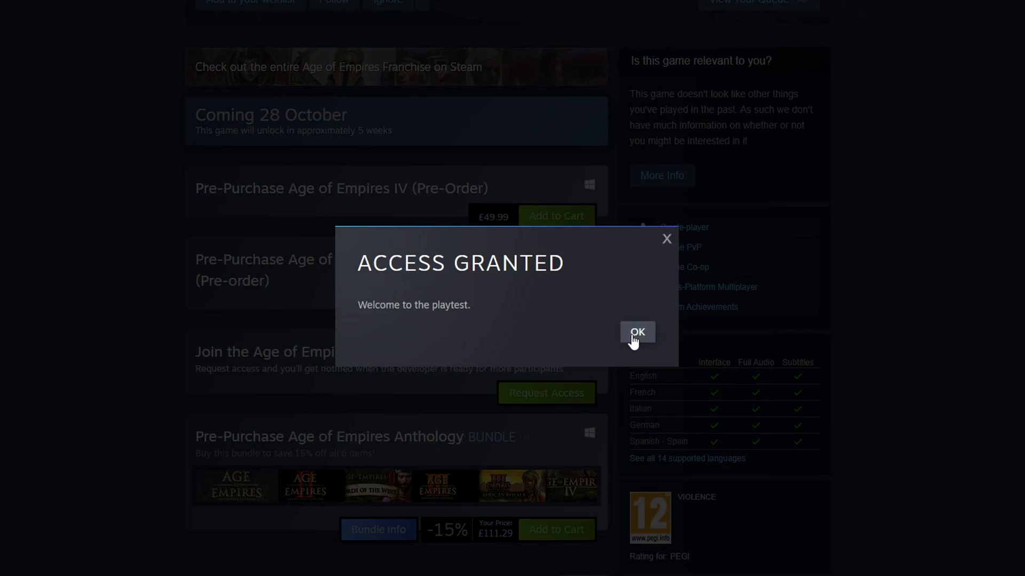
{"action": "left_click", "coordinate": [636, 332]}
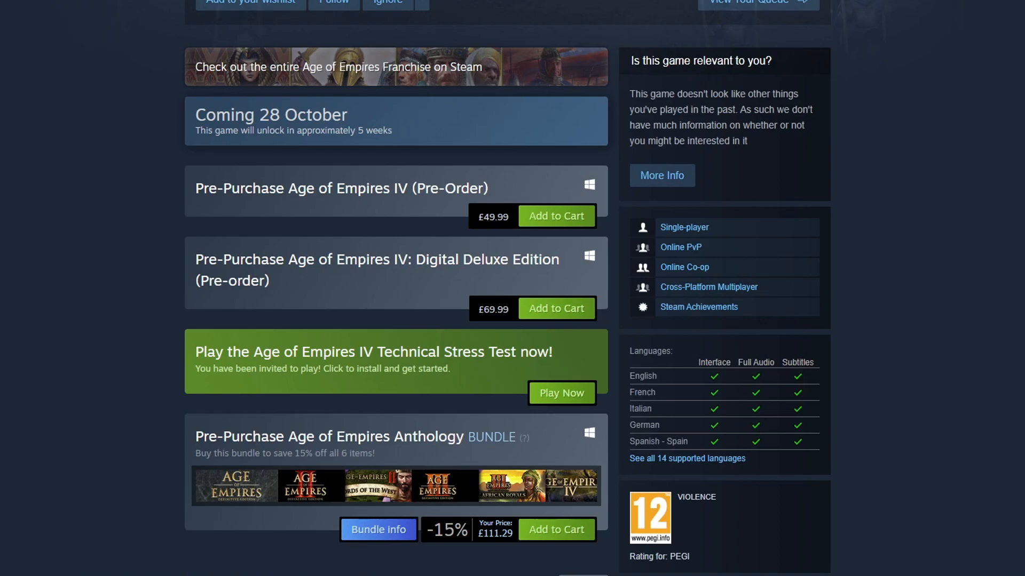
{"action": "mouse_move", "coordinate": [560, 393]}
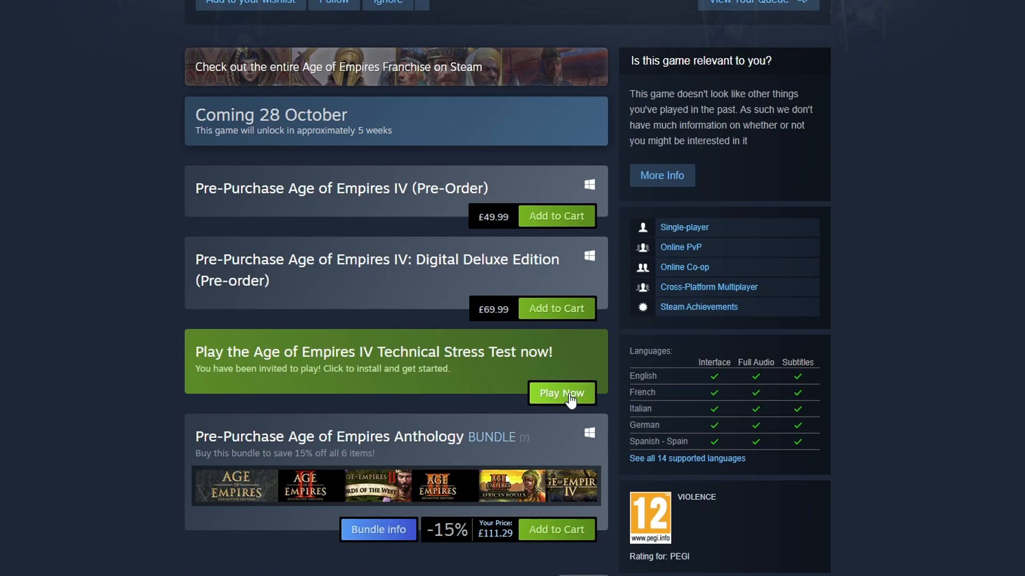
Start the Technical Stress Test download via Play Now with default install settings and finish the installer.
{"action": "left_click", "coordinate": [560, 393]}
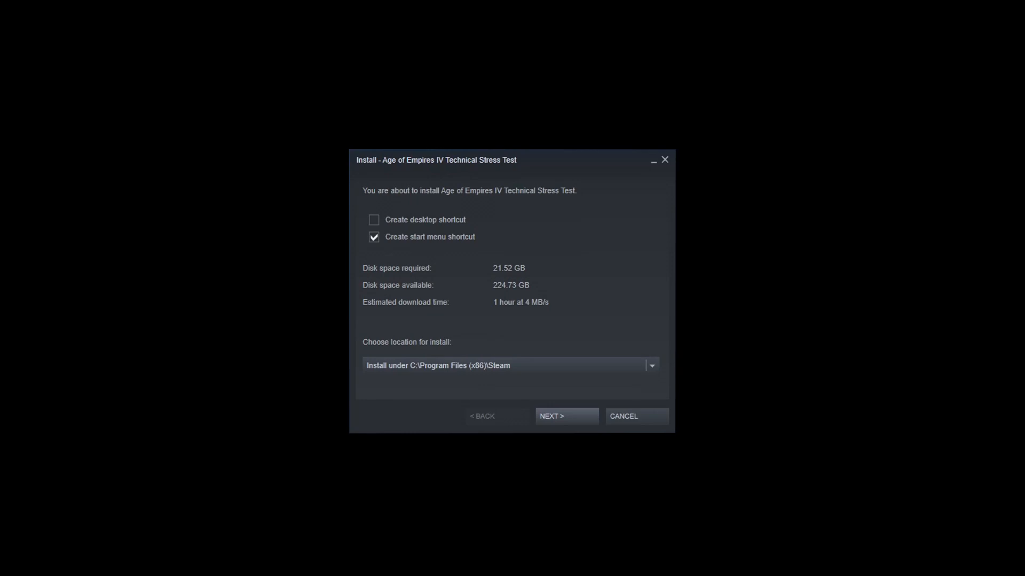
{"action": "mouse_move", "coordinate": [732, 422]}
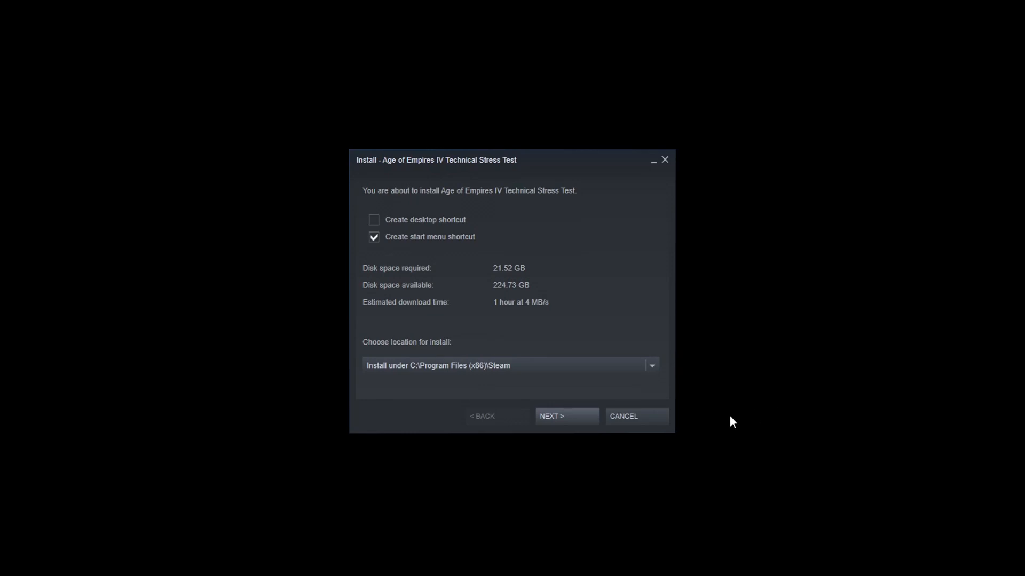
{"action": "left_click", "coordinate": [566, 416]}
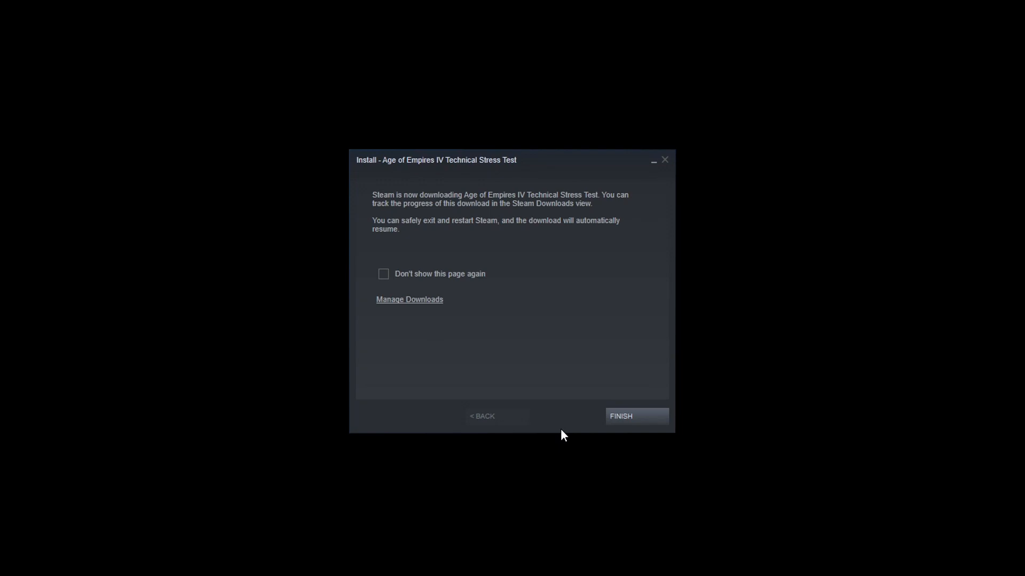
{"action": "left_click", "coordinate": [619, 417]}
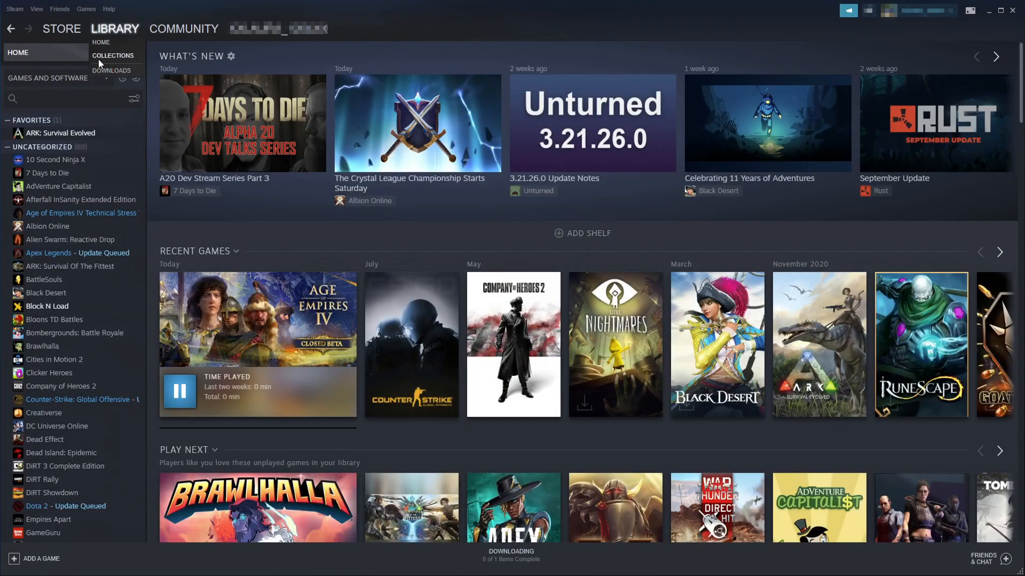
Show the Age of Empires IV Technical Stress Test's library page with its download in progress.
{"action": "left_click", "coordinate": [78, 212]}
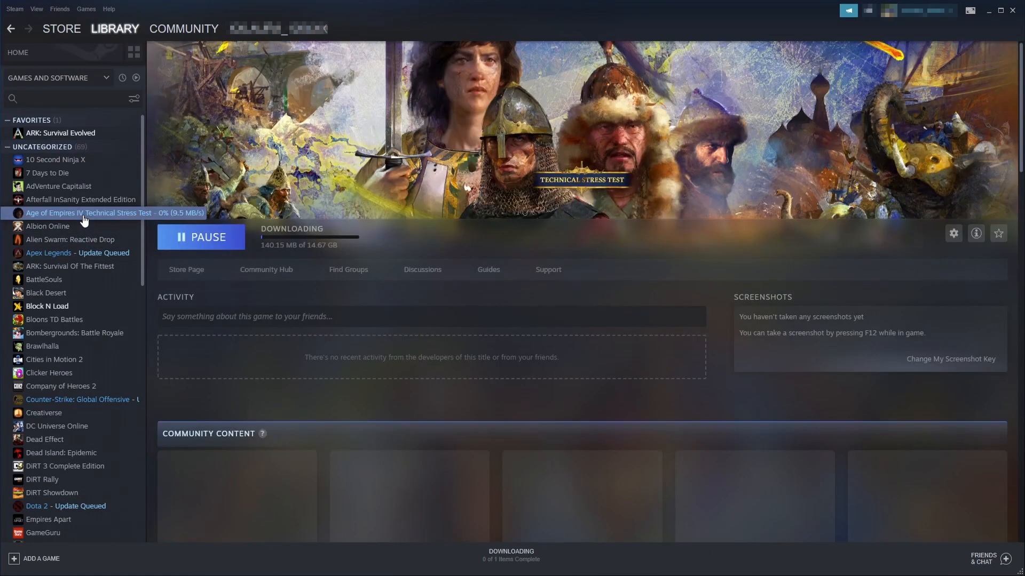